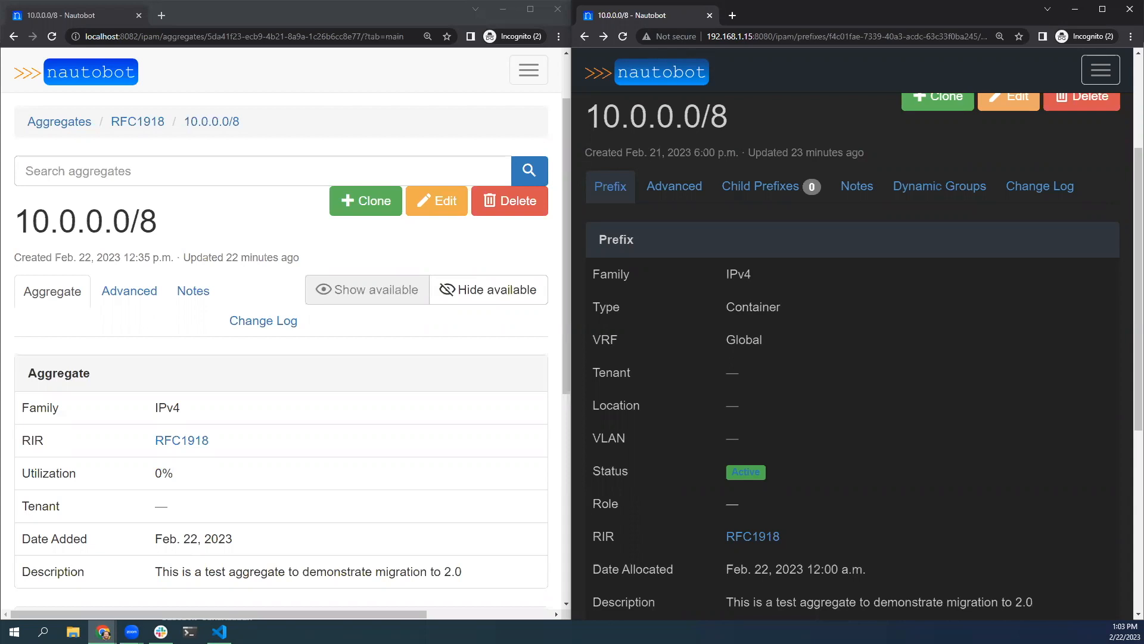
mouse_move(674, 264)
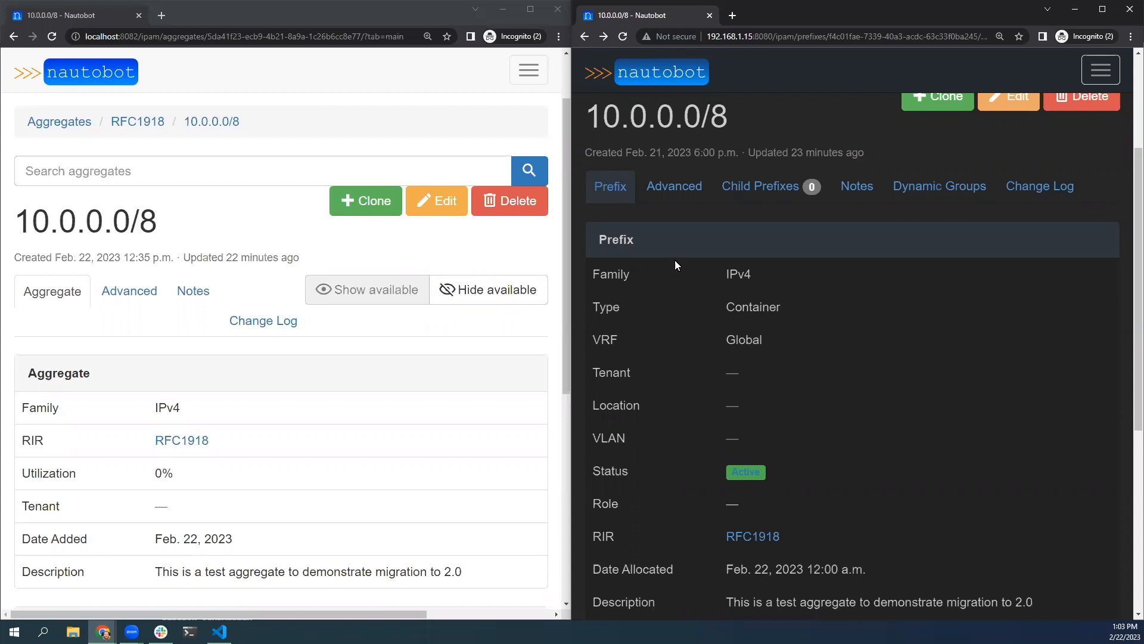
Step: Edit prefix 10.0.0.0/8, review the Type choices Container/Network/Pool and keep Container
left_click(1008, 96)
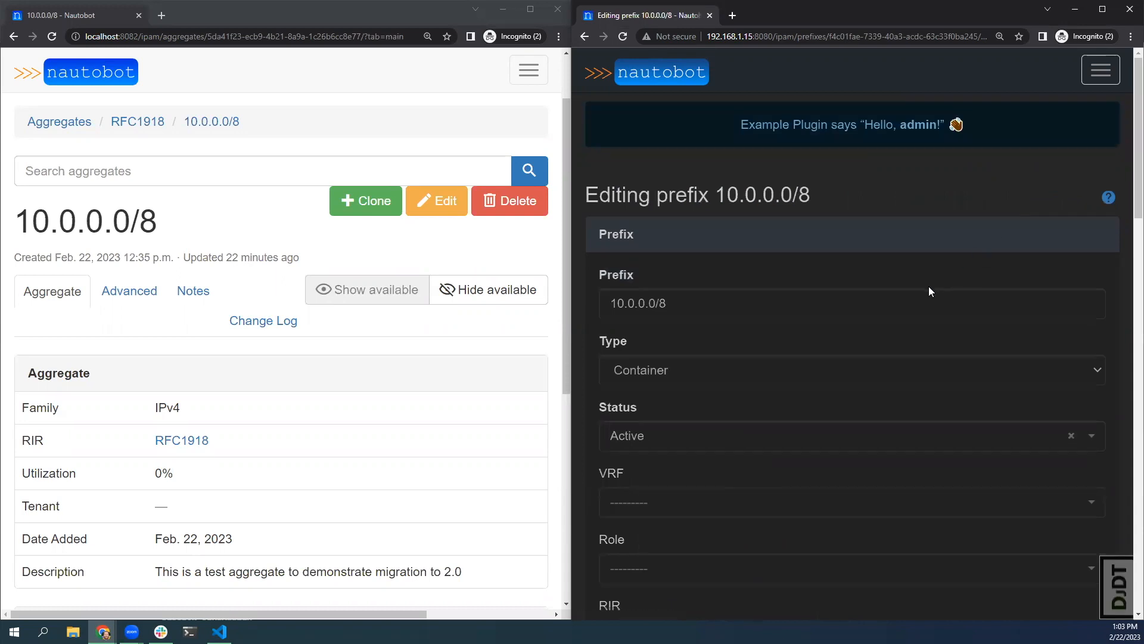
left_click(846, 369)
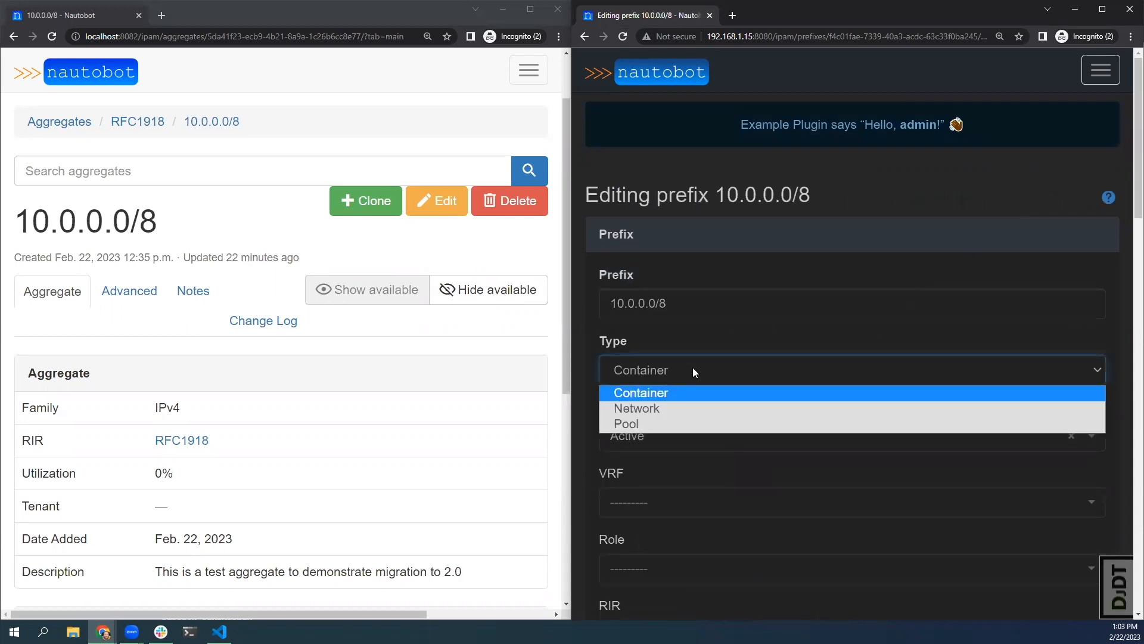
left_click(639, 392)
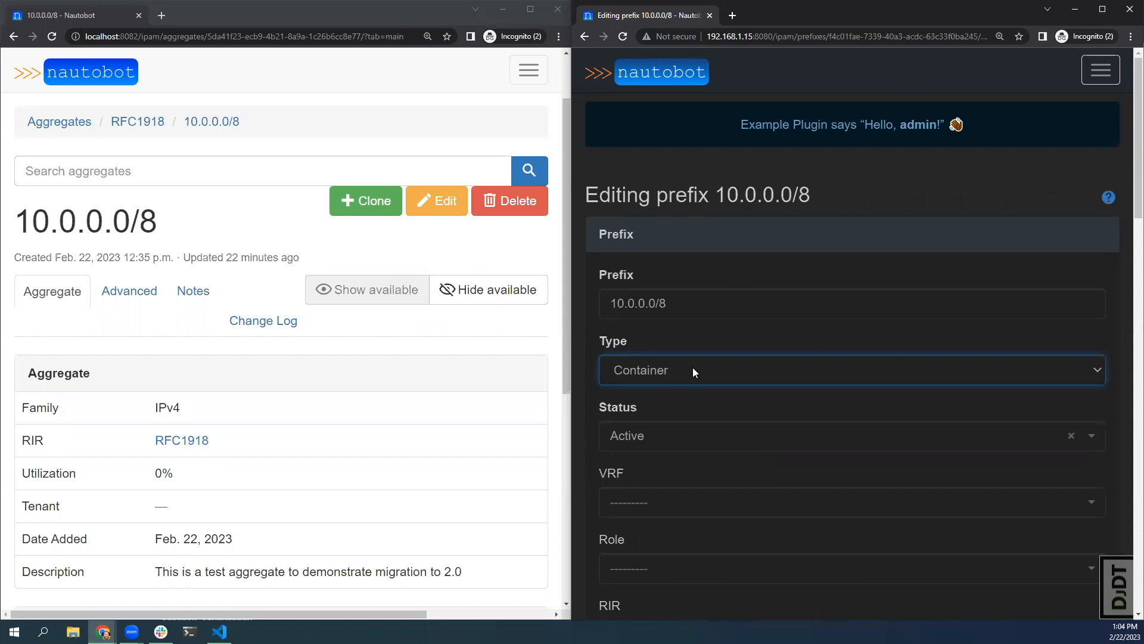
left_click(839, 436)
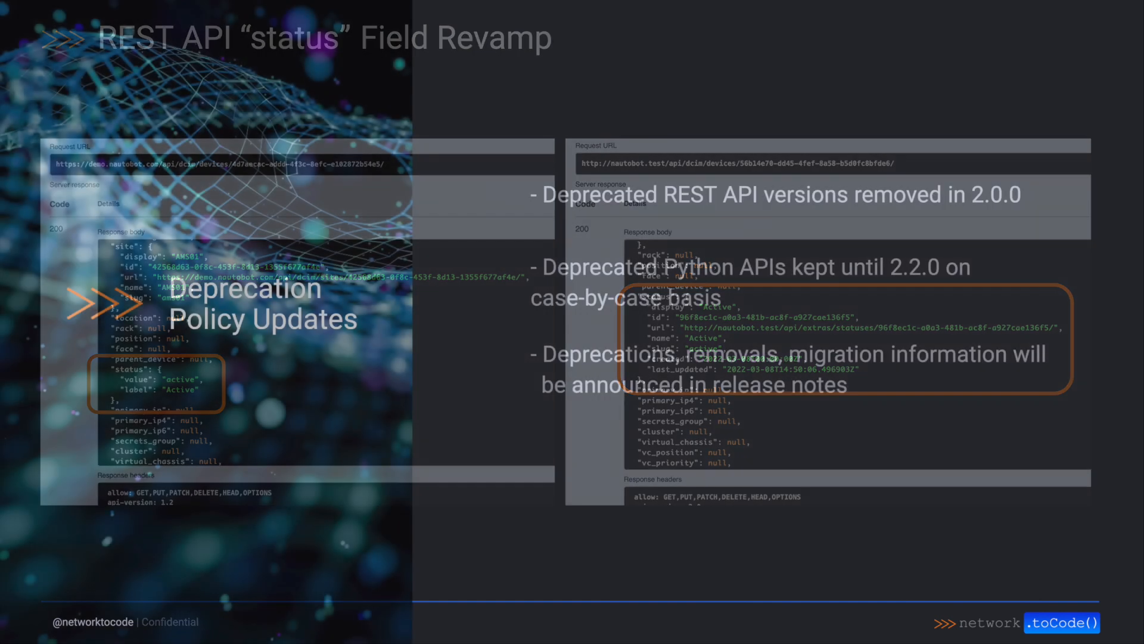
Step: Advance the presentation to the Additional Updates slide
key("Right")
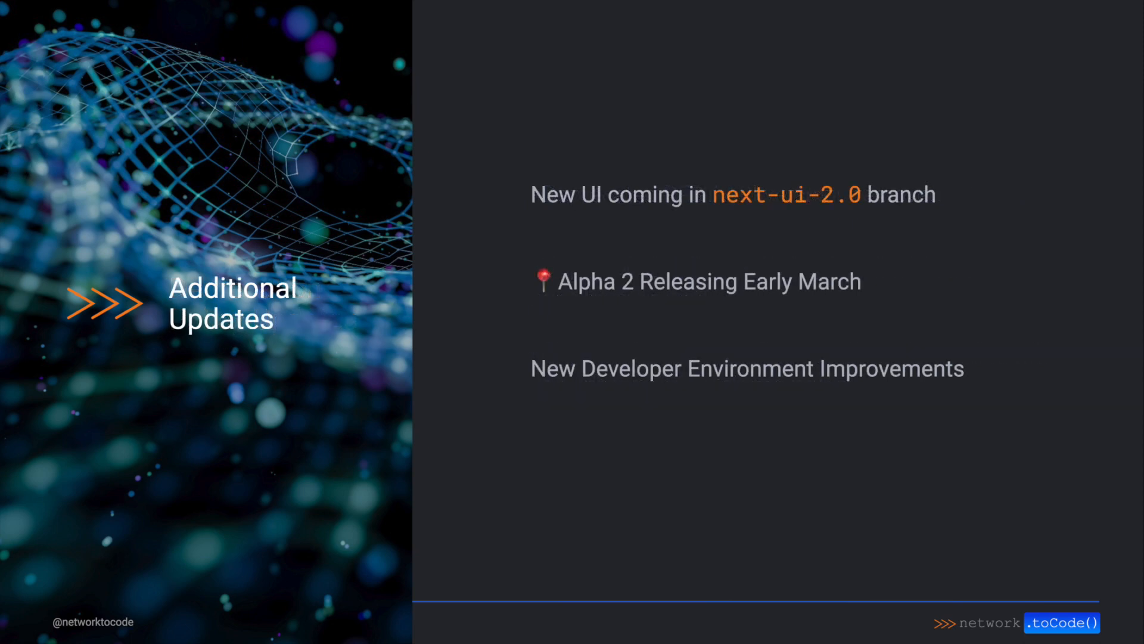